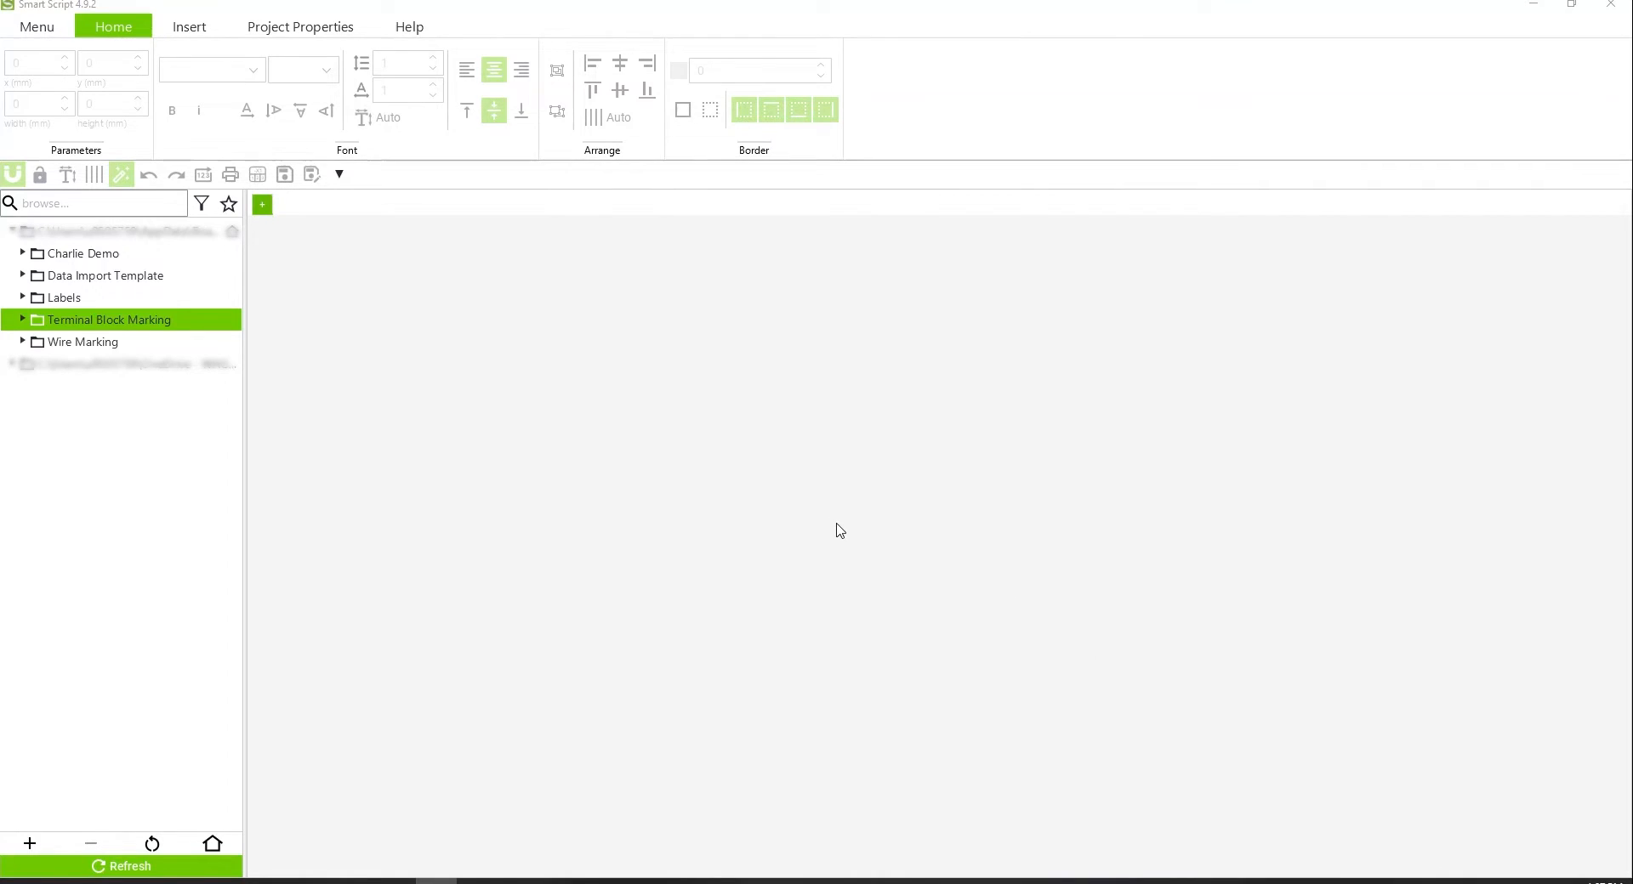
mouse_move(493, 314)
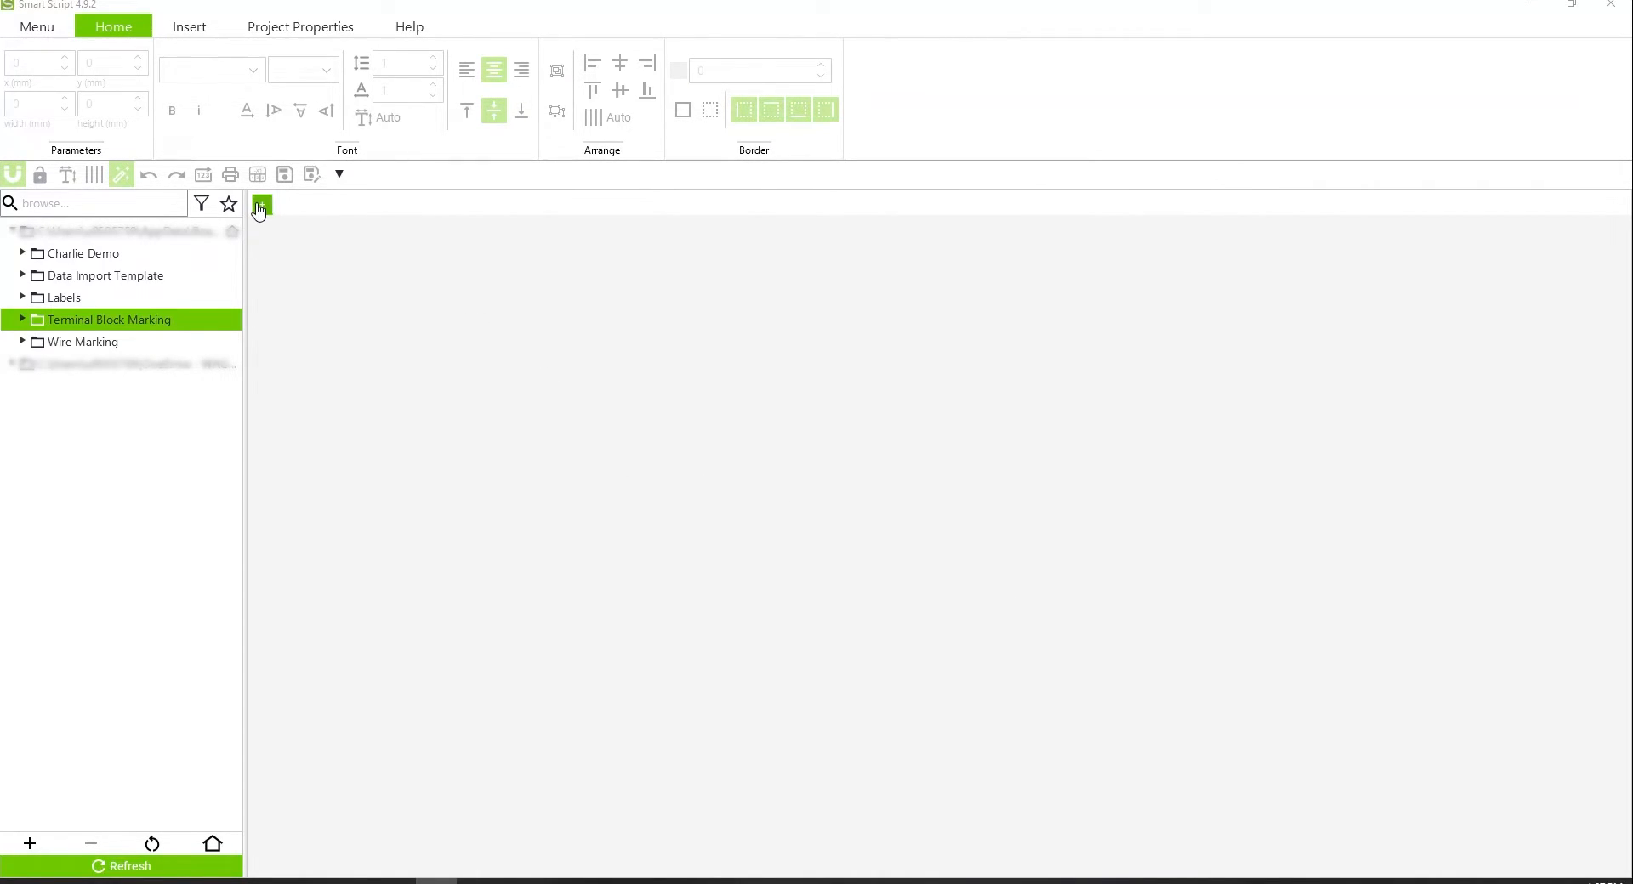
Create a new project from the 2009-115 WMB-Inline template with one blank label
click(262, 205)
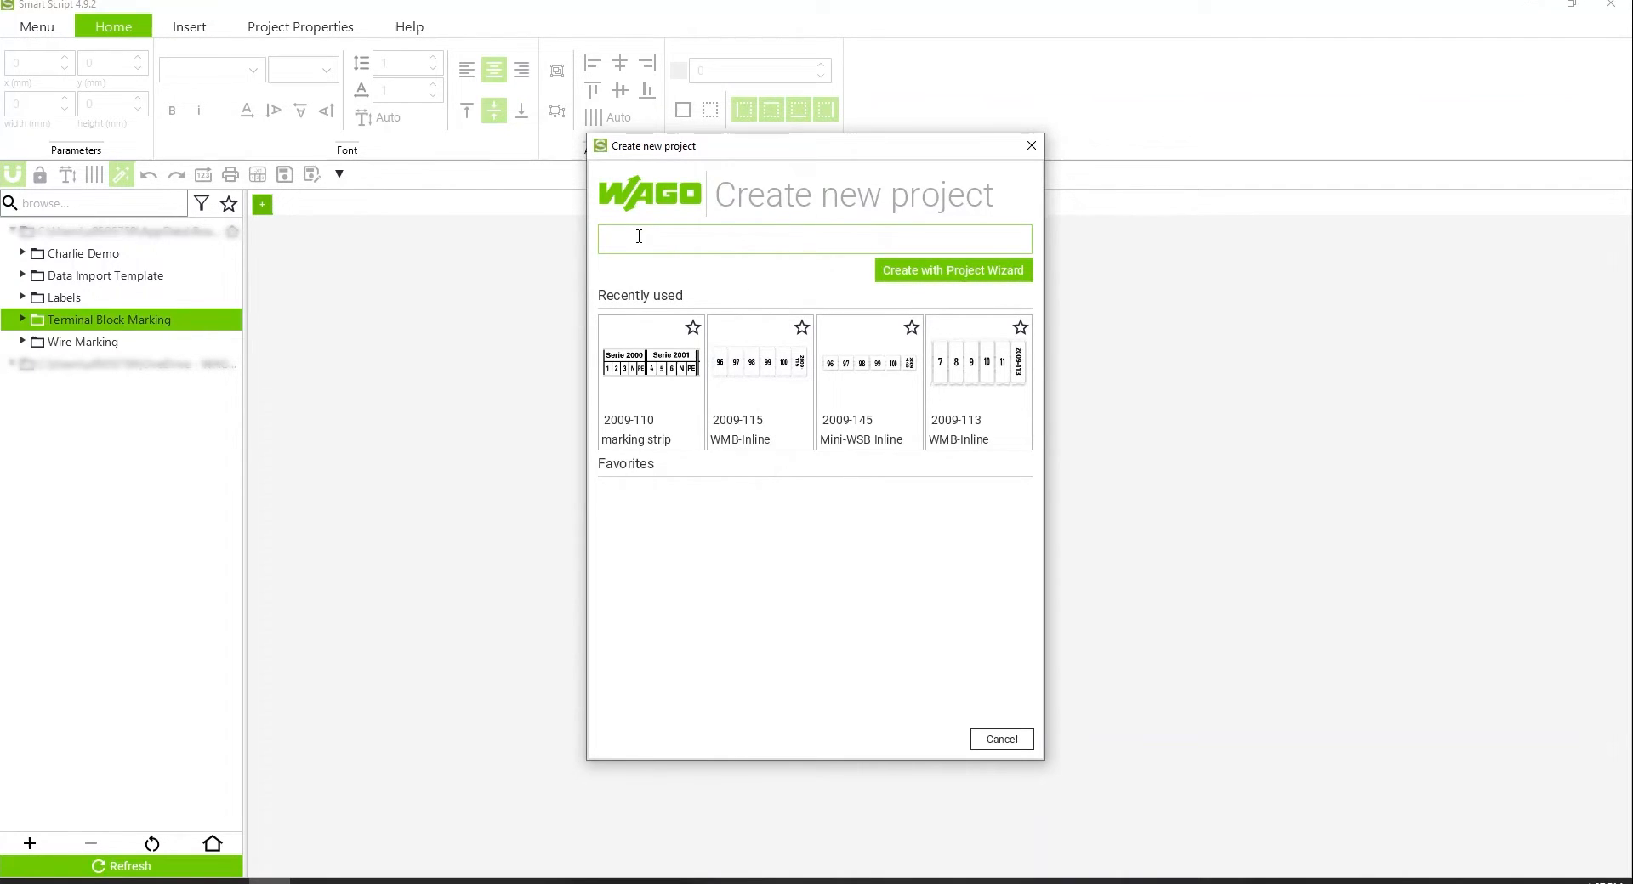
text(2)
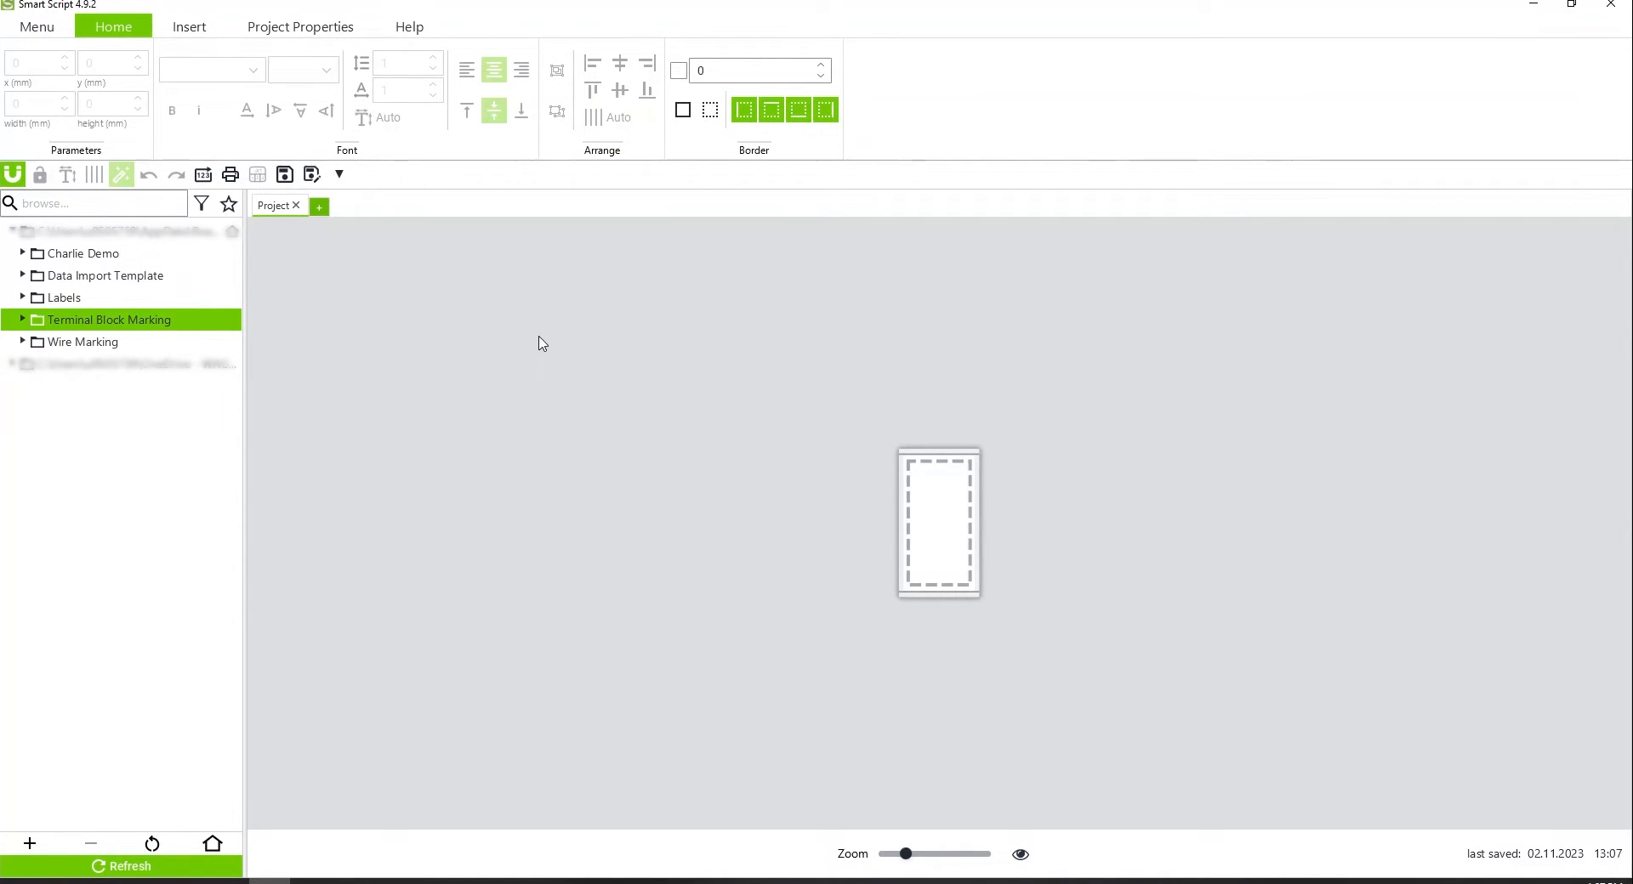
mouse_move(631, 333)
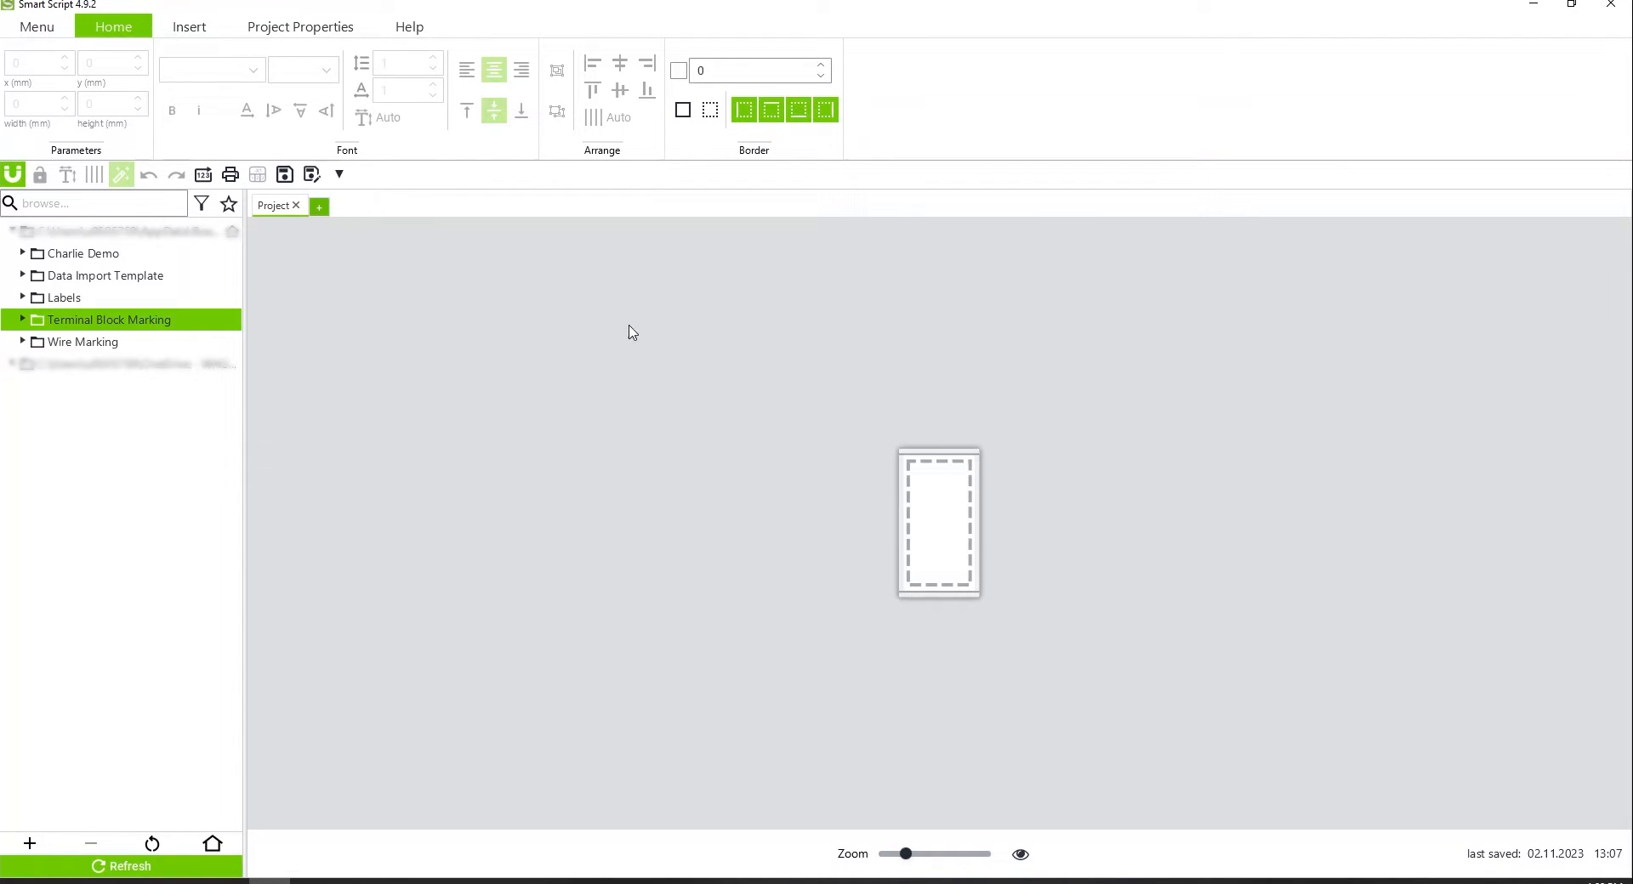
Set the project's number of labels to 10 in Project Properties and apply
click(300, 27)
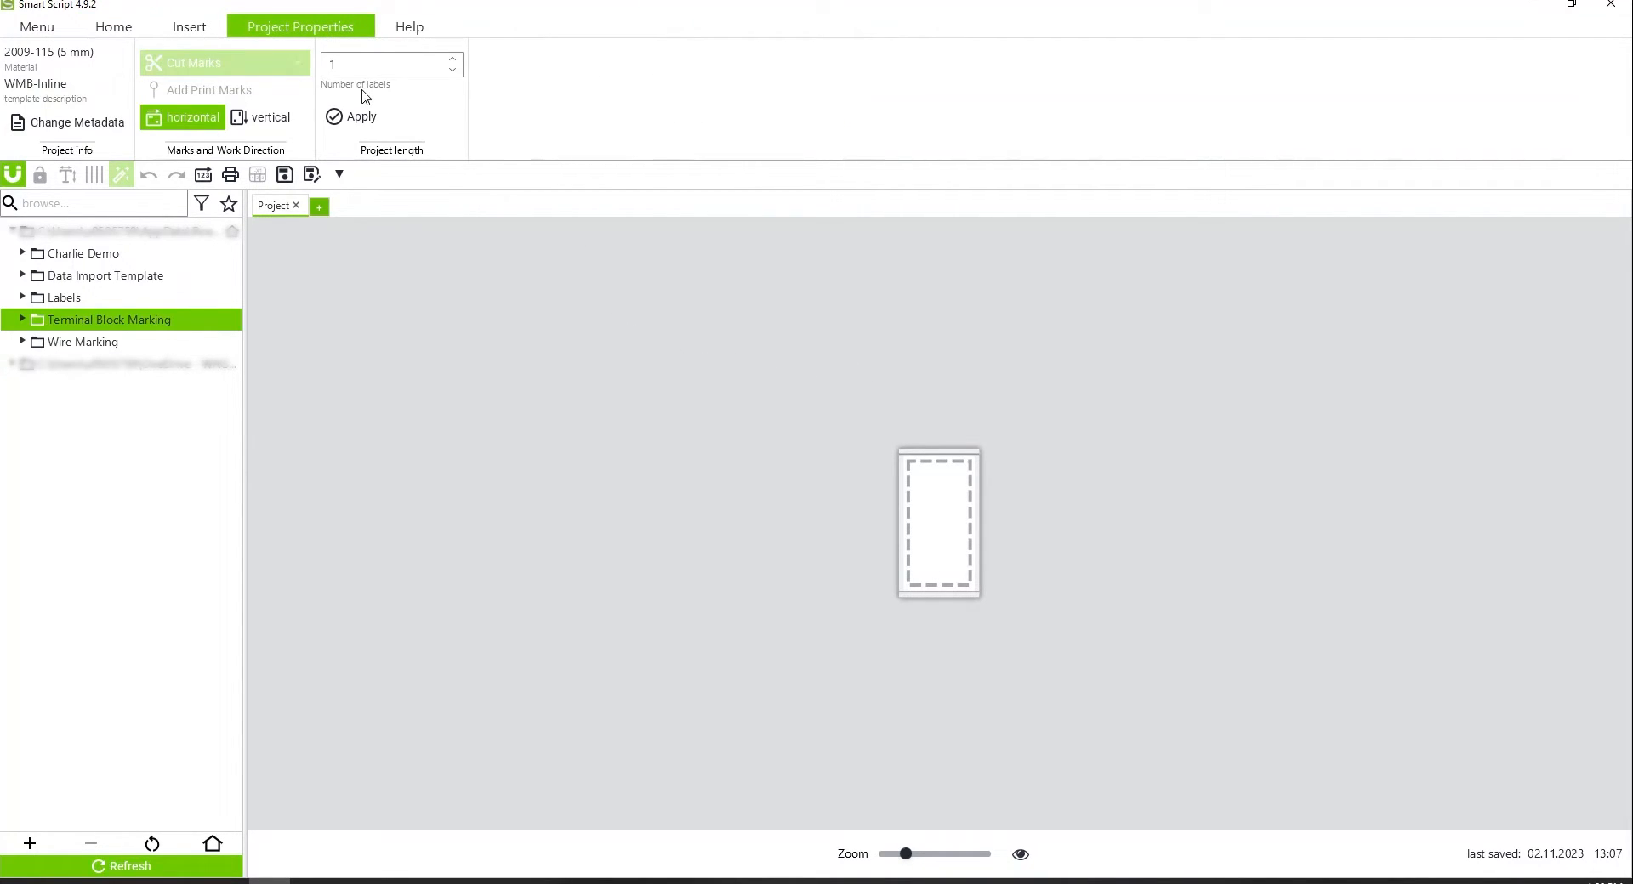
click(385, 65)
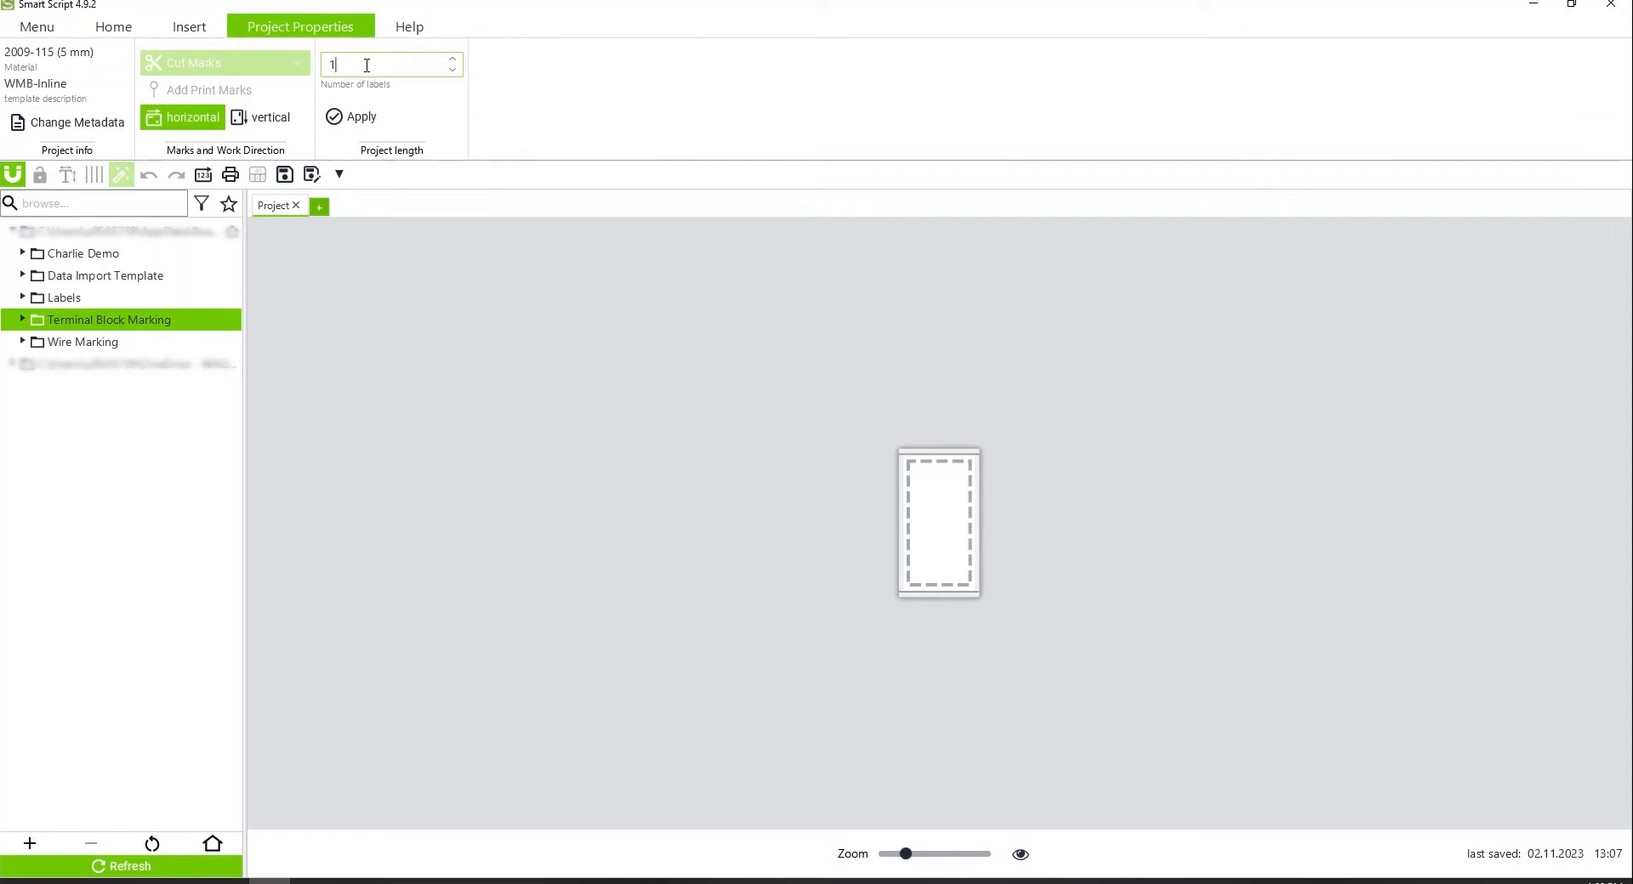
click(361, 117)
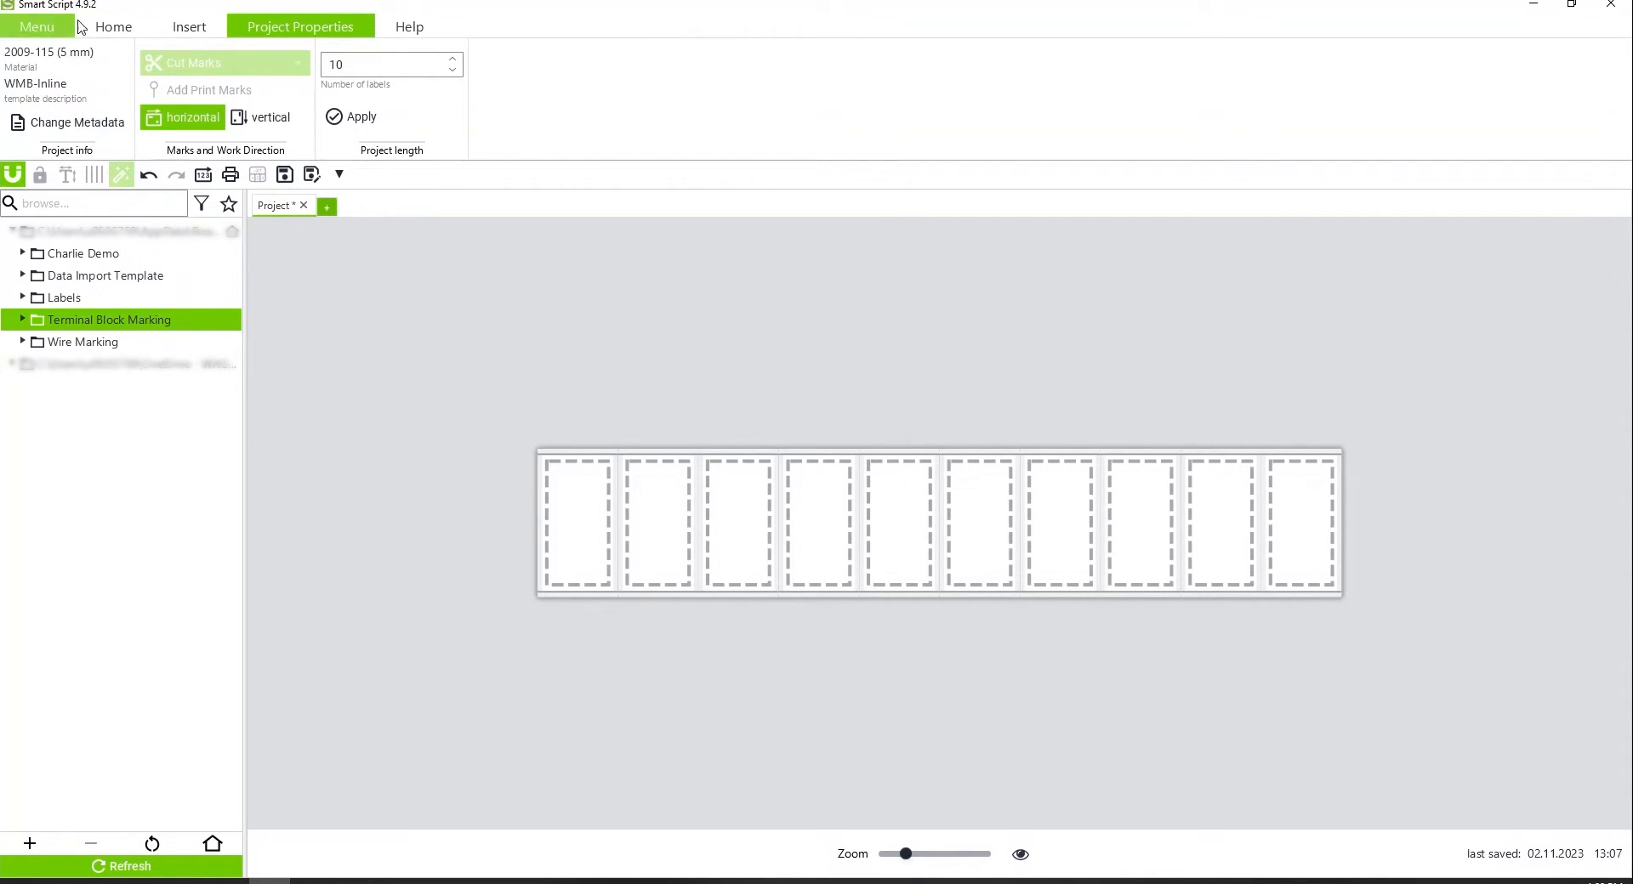
click(112, 27)
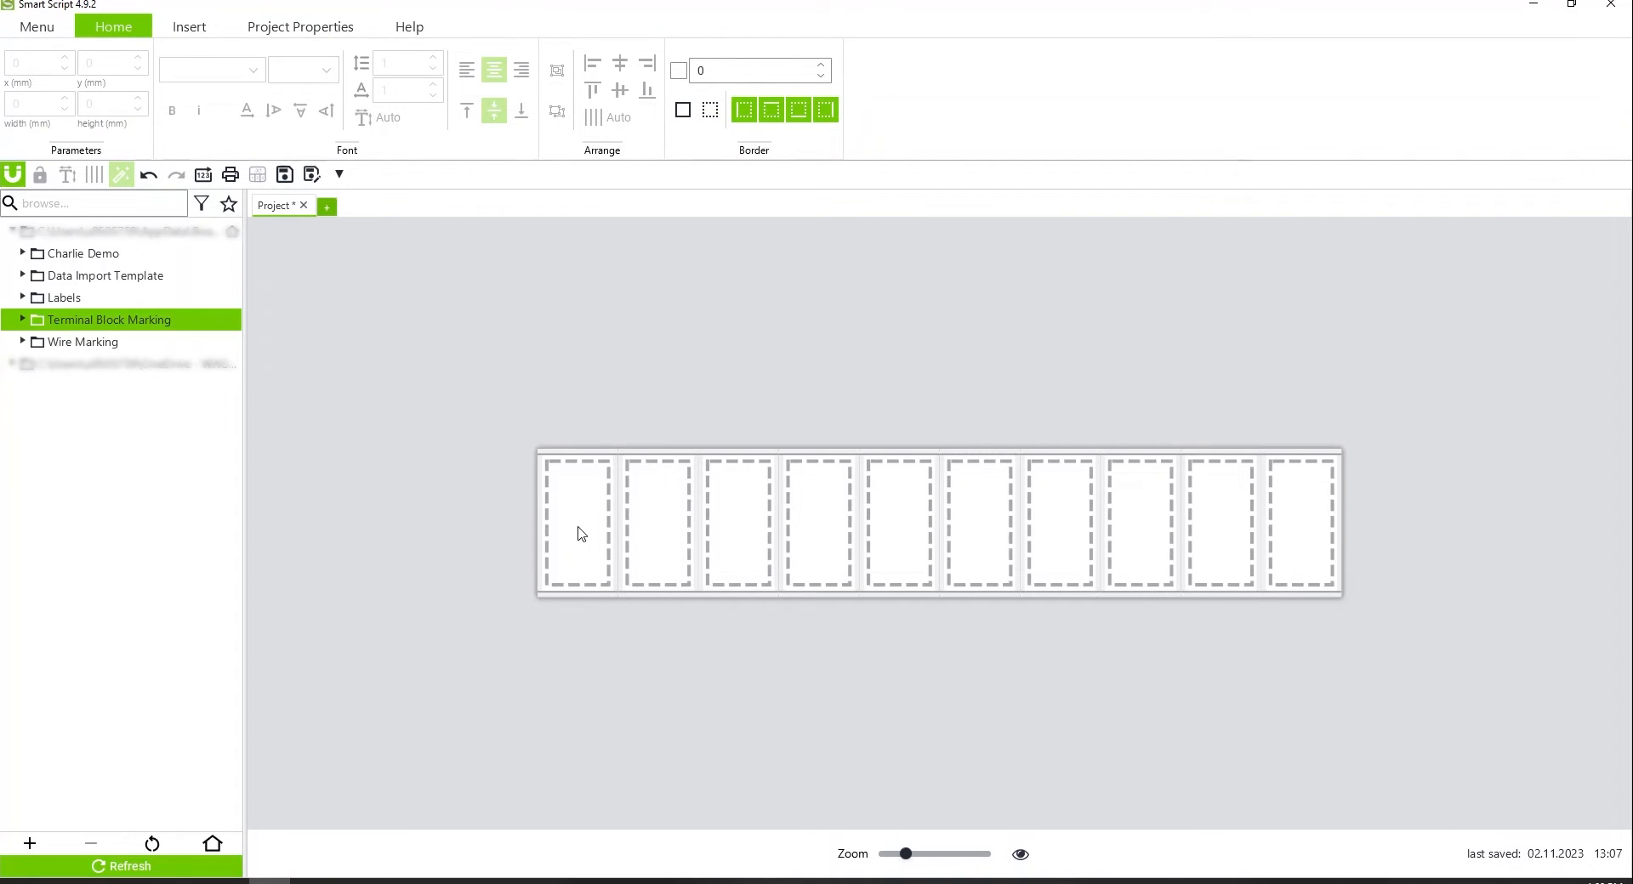
Apply Auto-Num with the 1…10 series preset to all ten labels
click(189, 27)
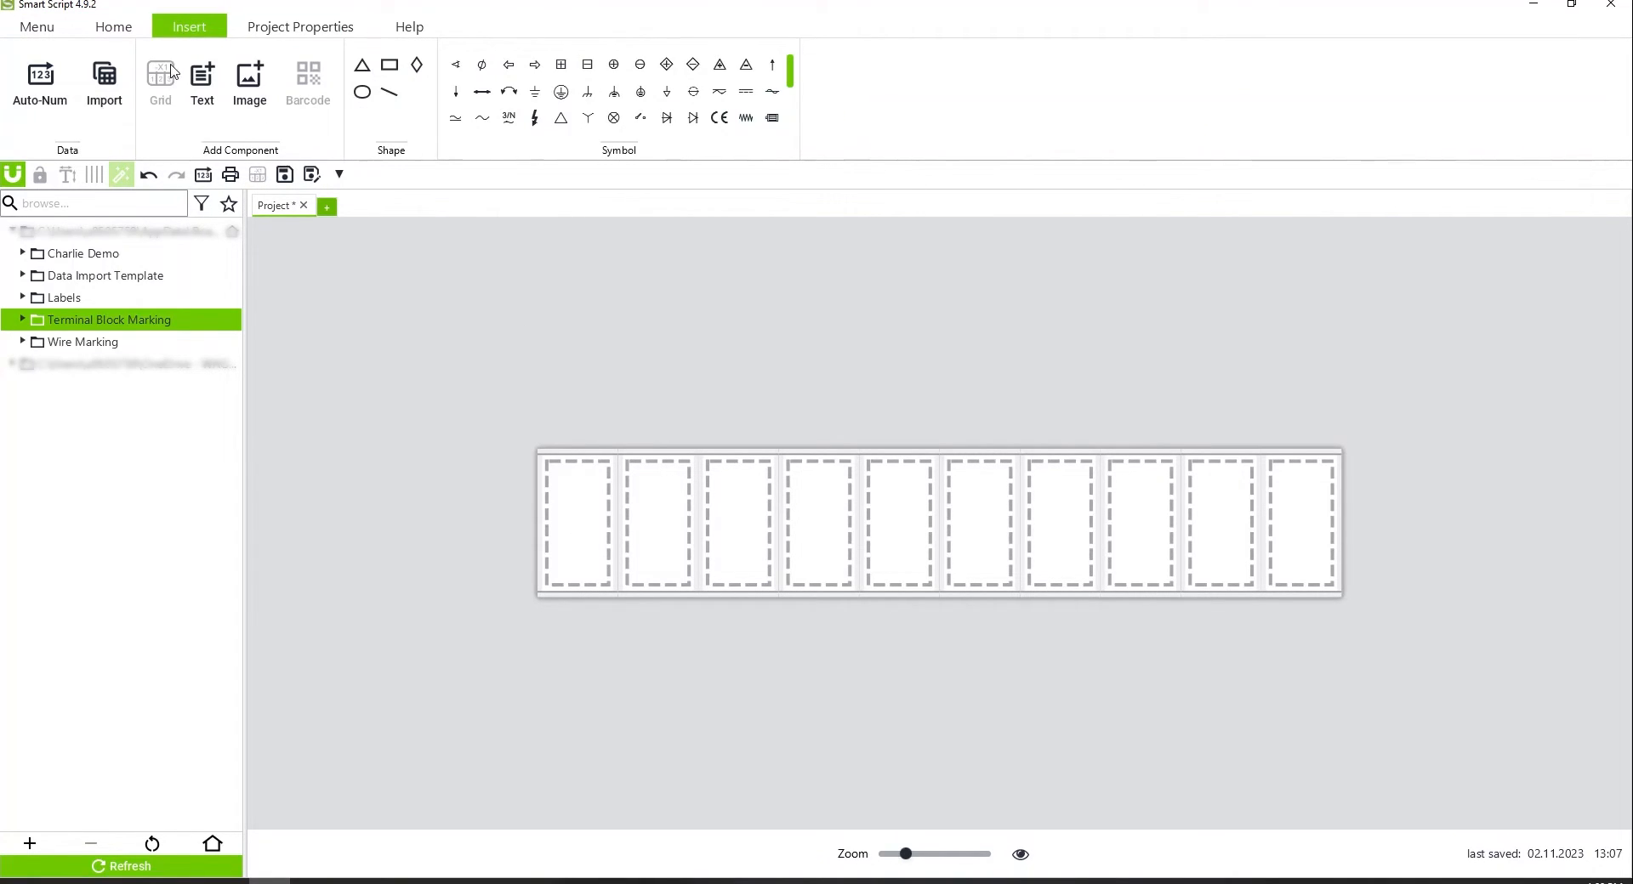
click(40, 83)
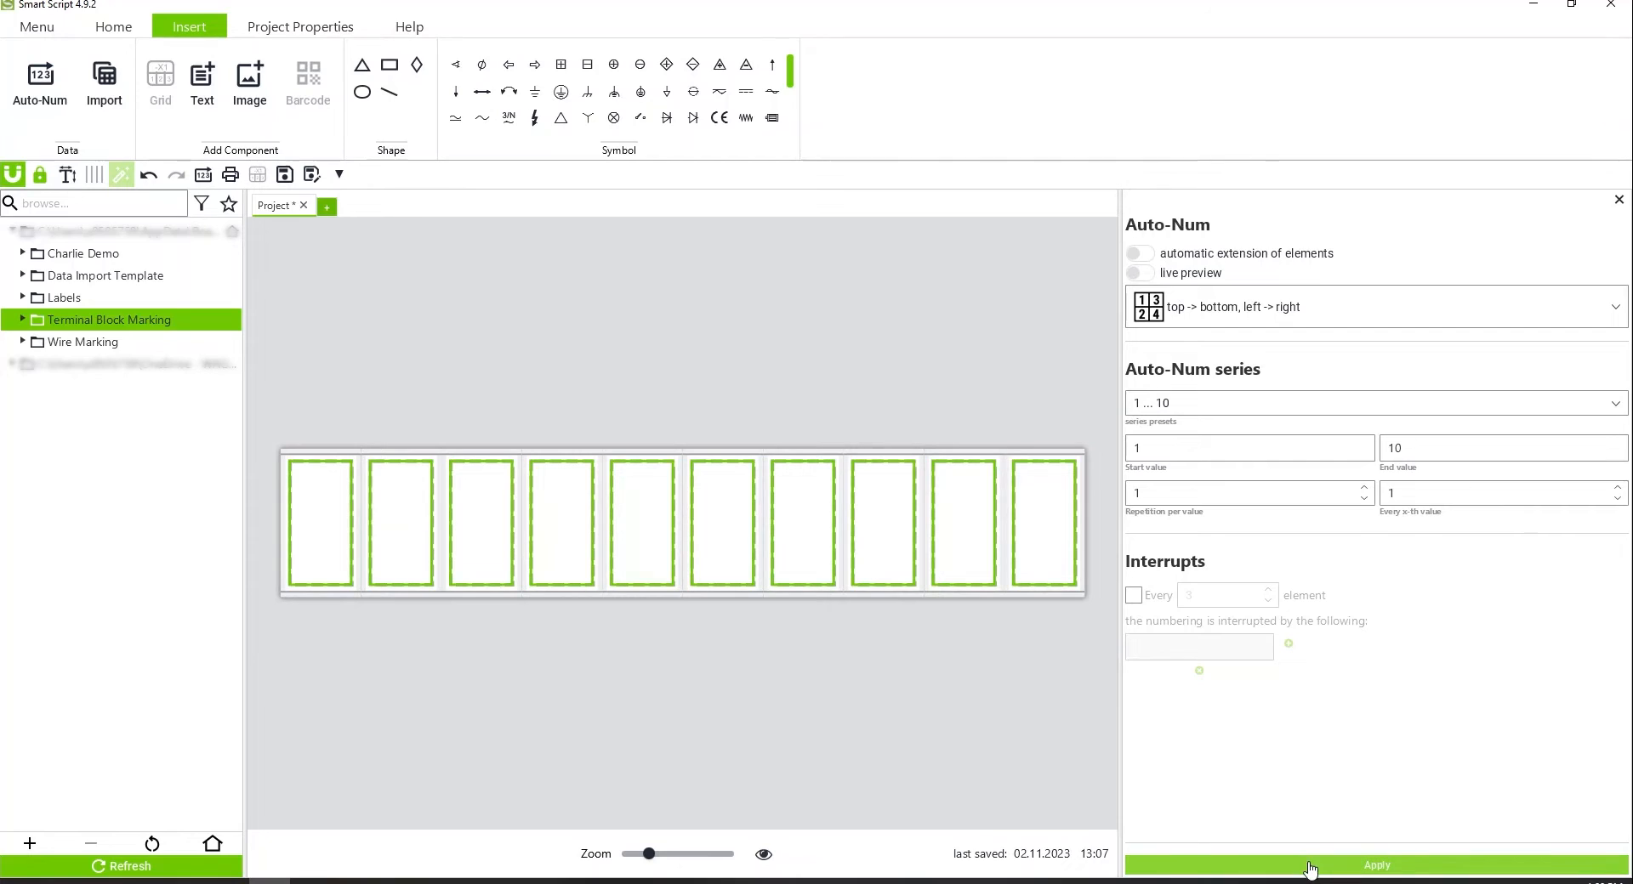
click(1374, 864)
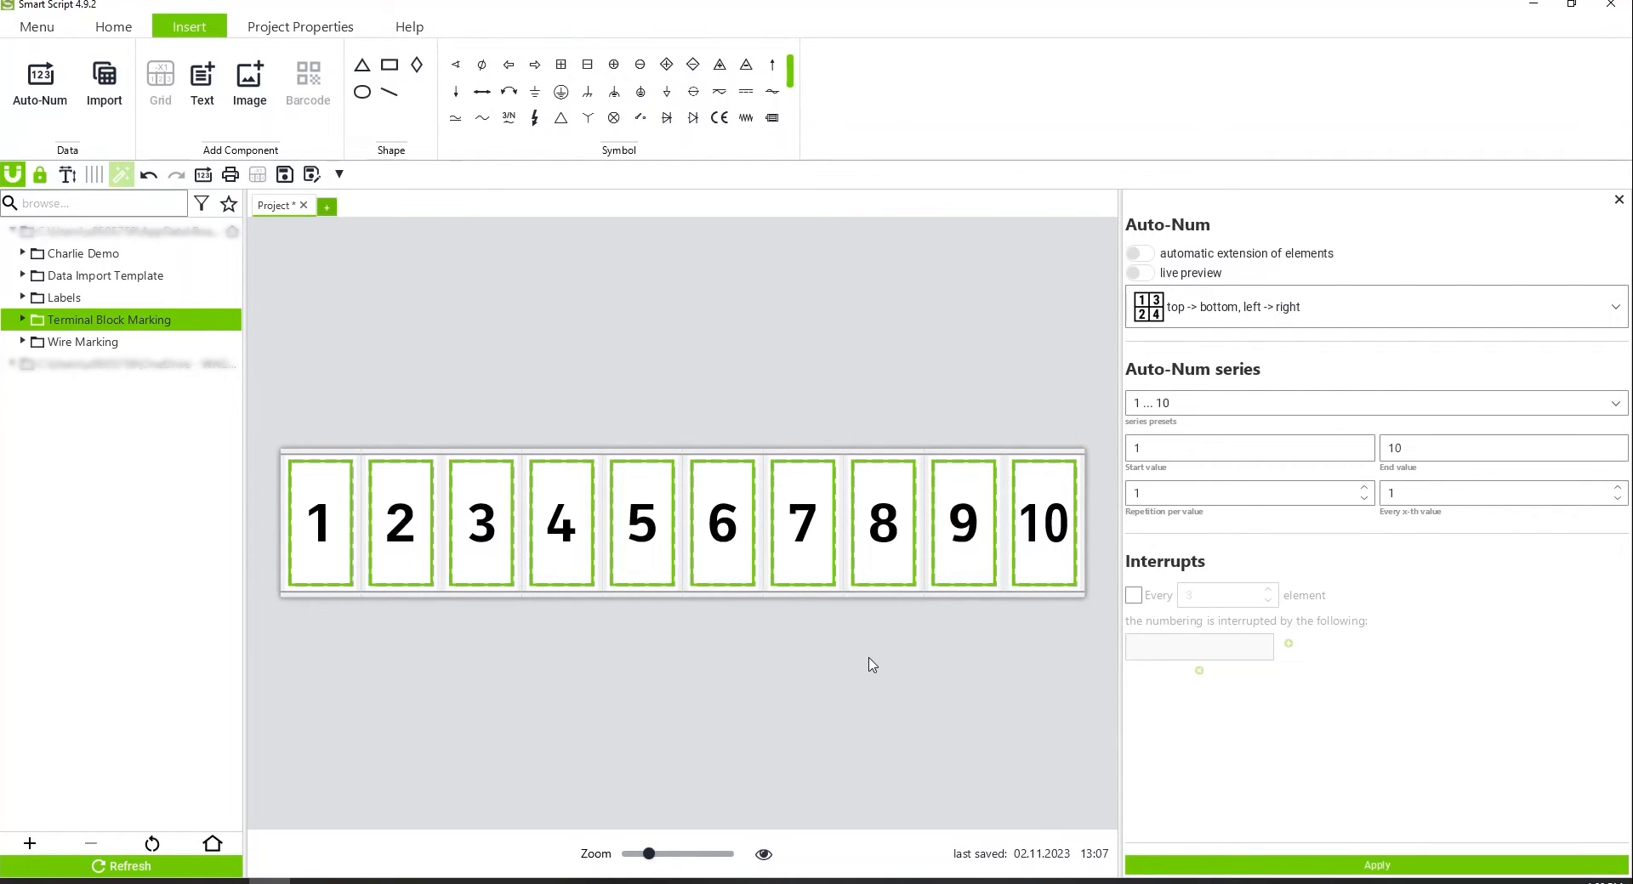
Select label 6 to insert a new label after it
click(640, 523)
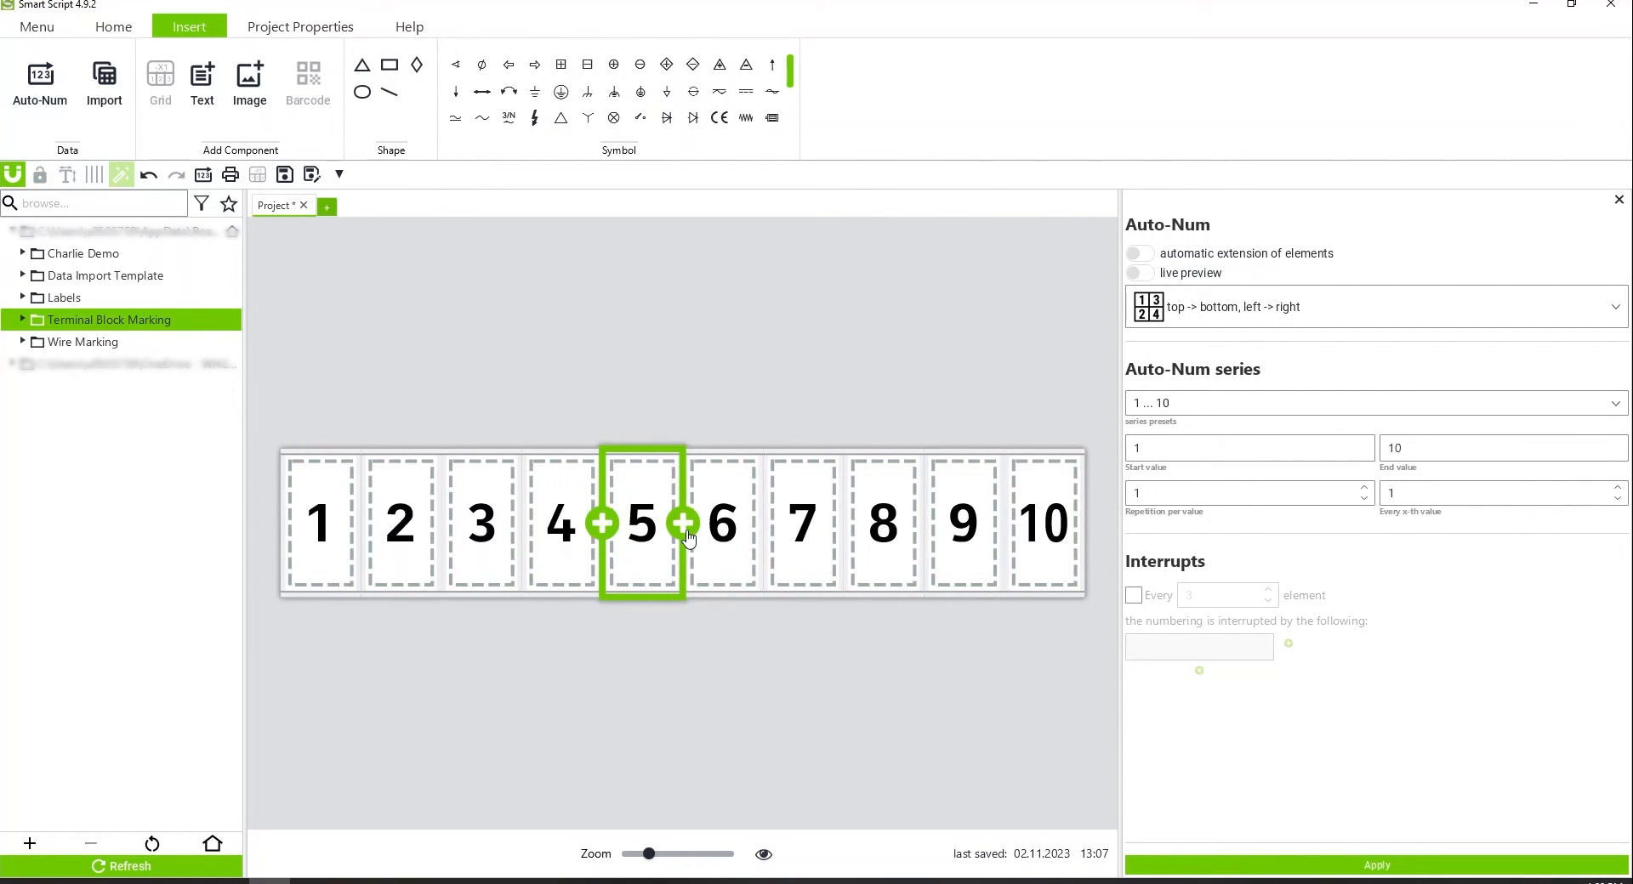
mouse_move(755, 583)
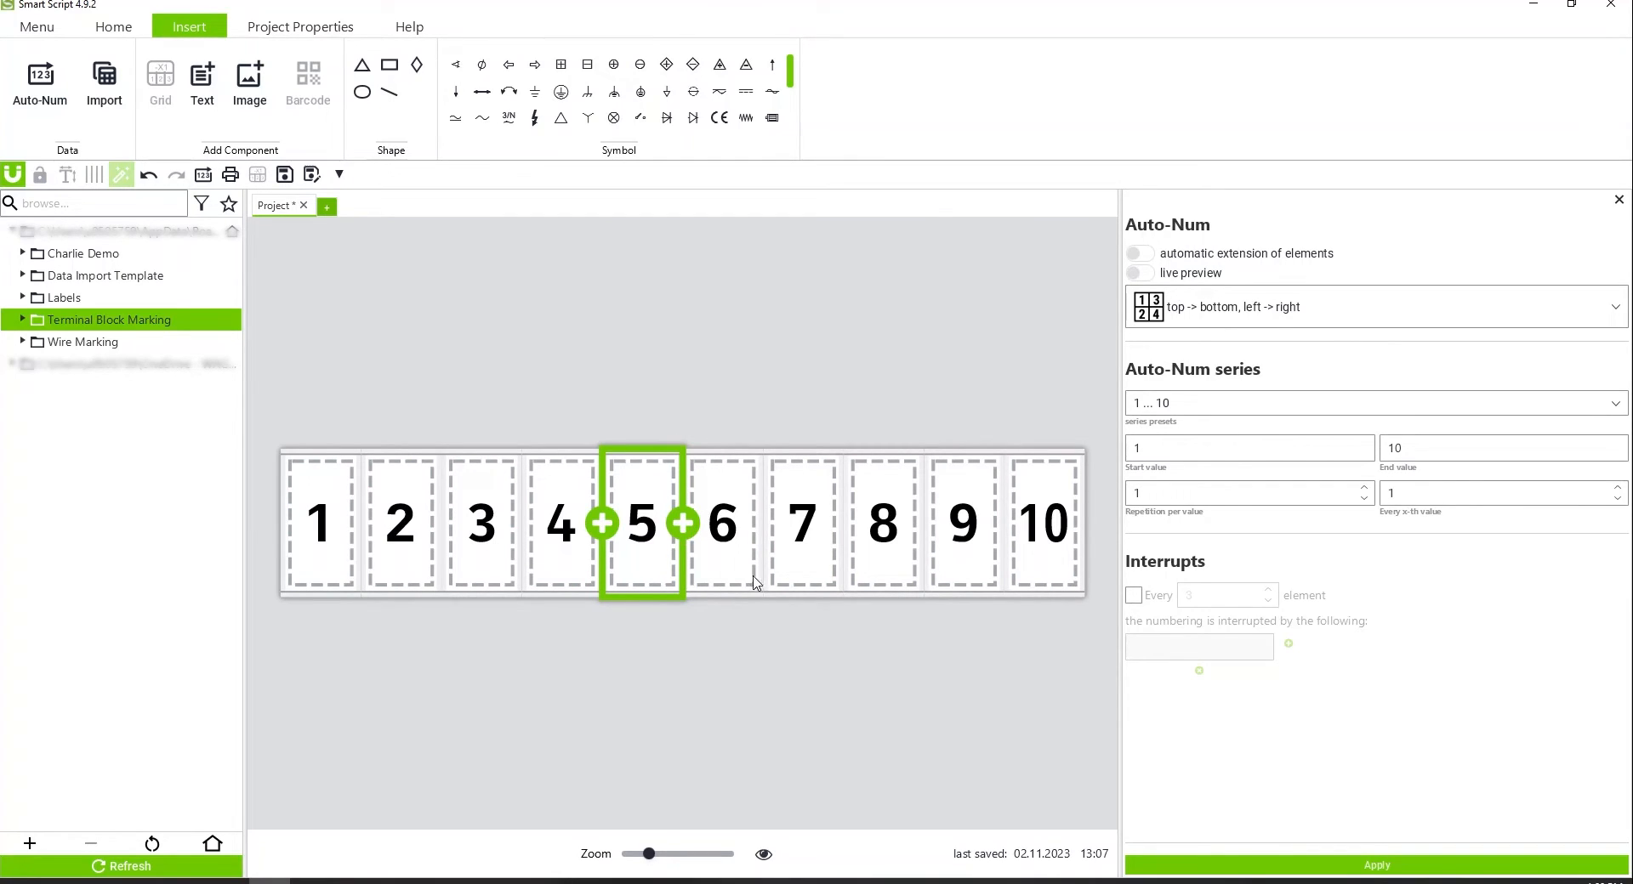
click(720, 524)
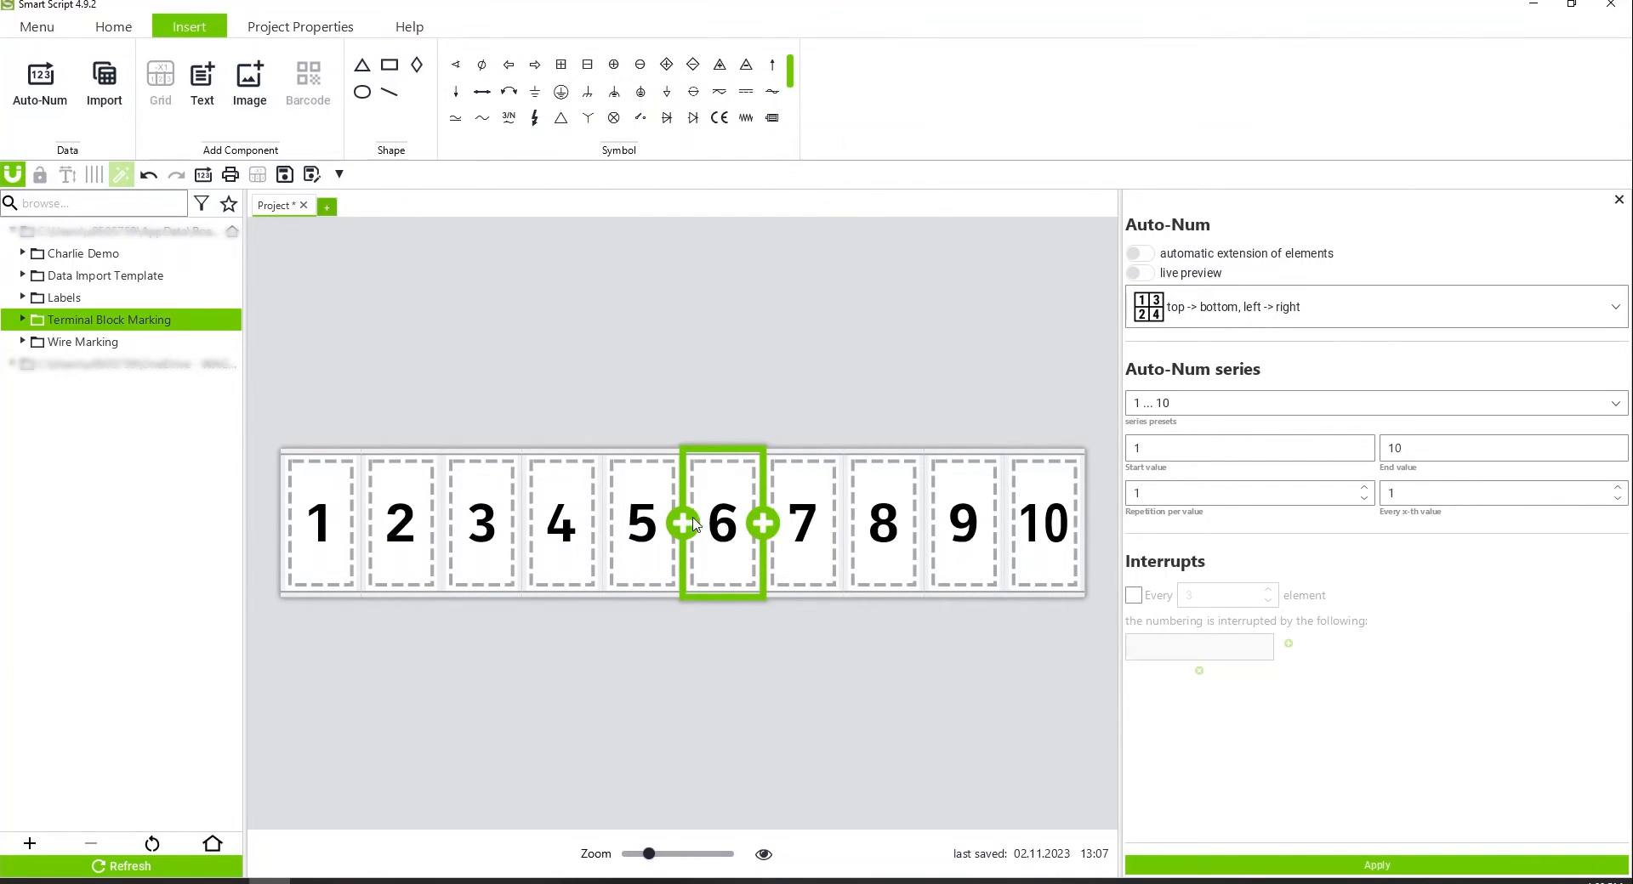
mouse_move(760, 536)
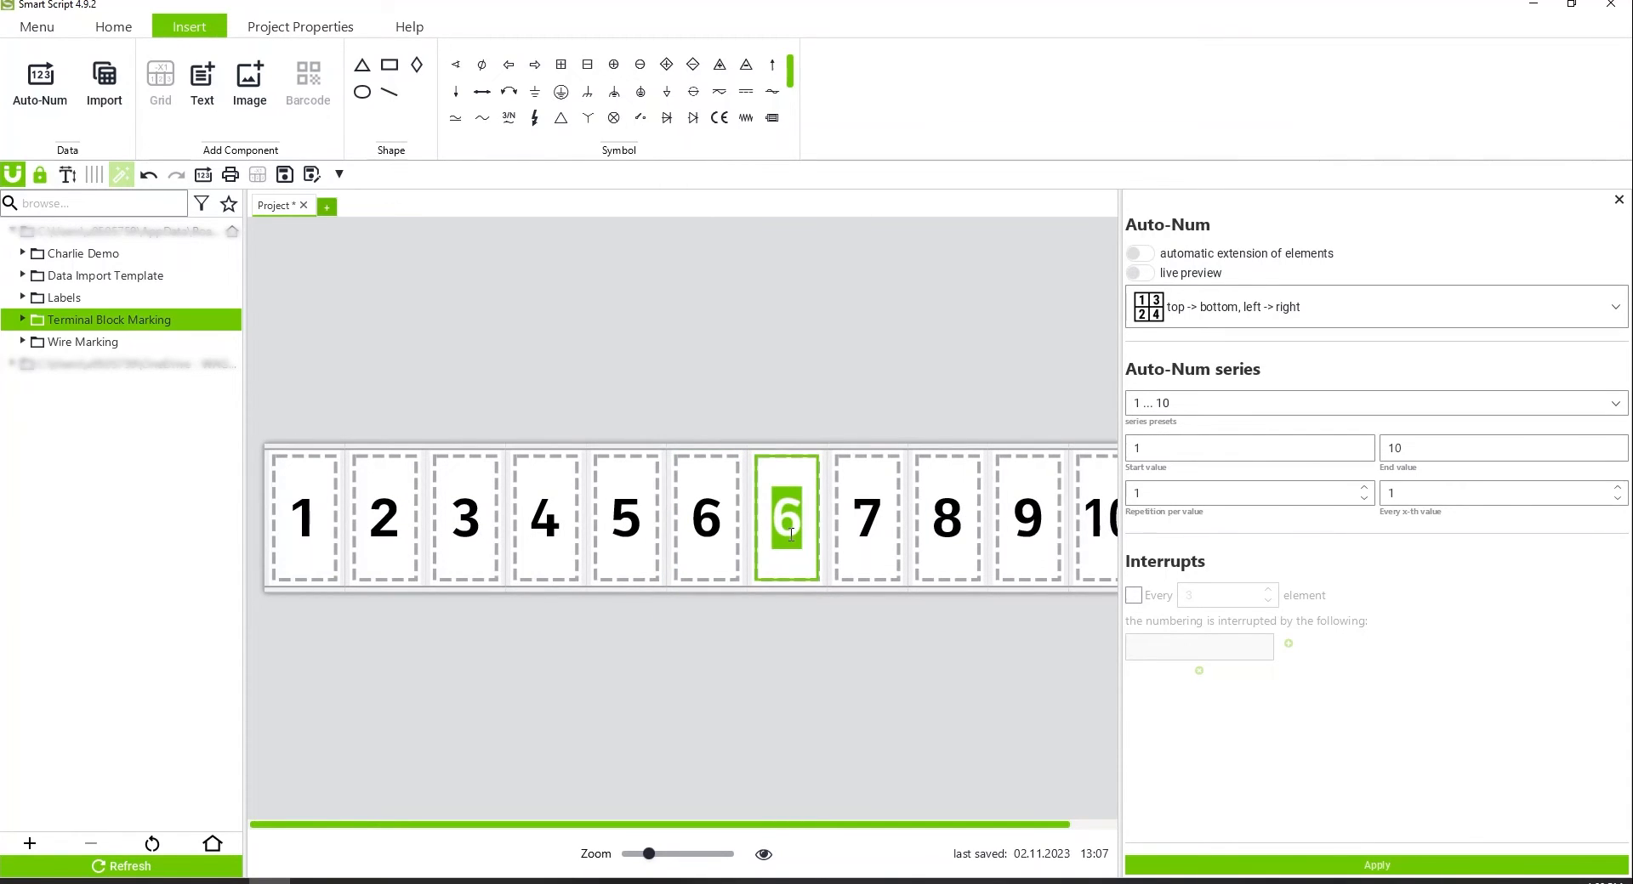
Type A1 as the inserted label's text
text(A1)
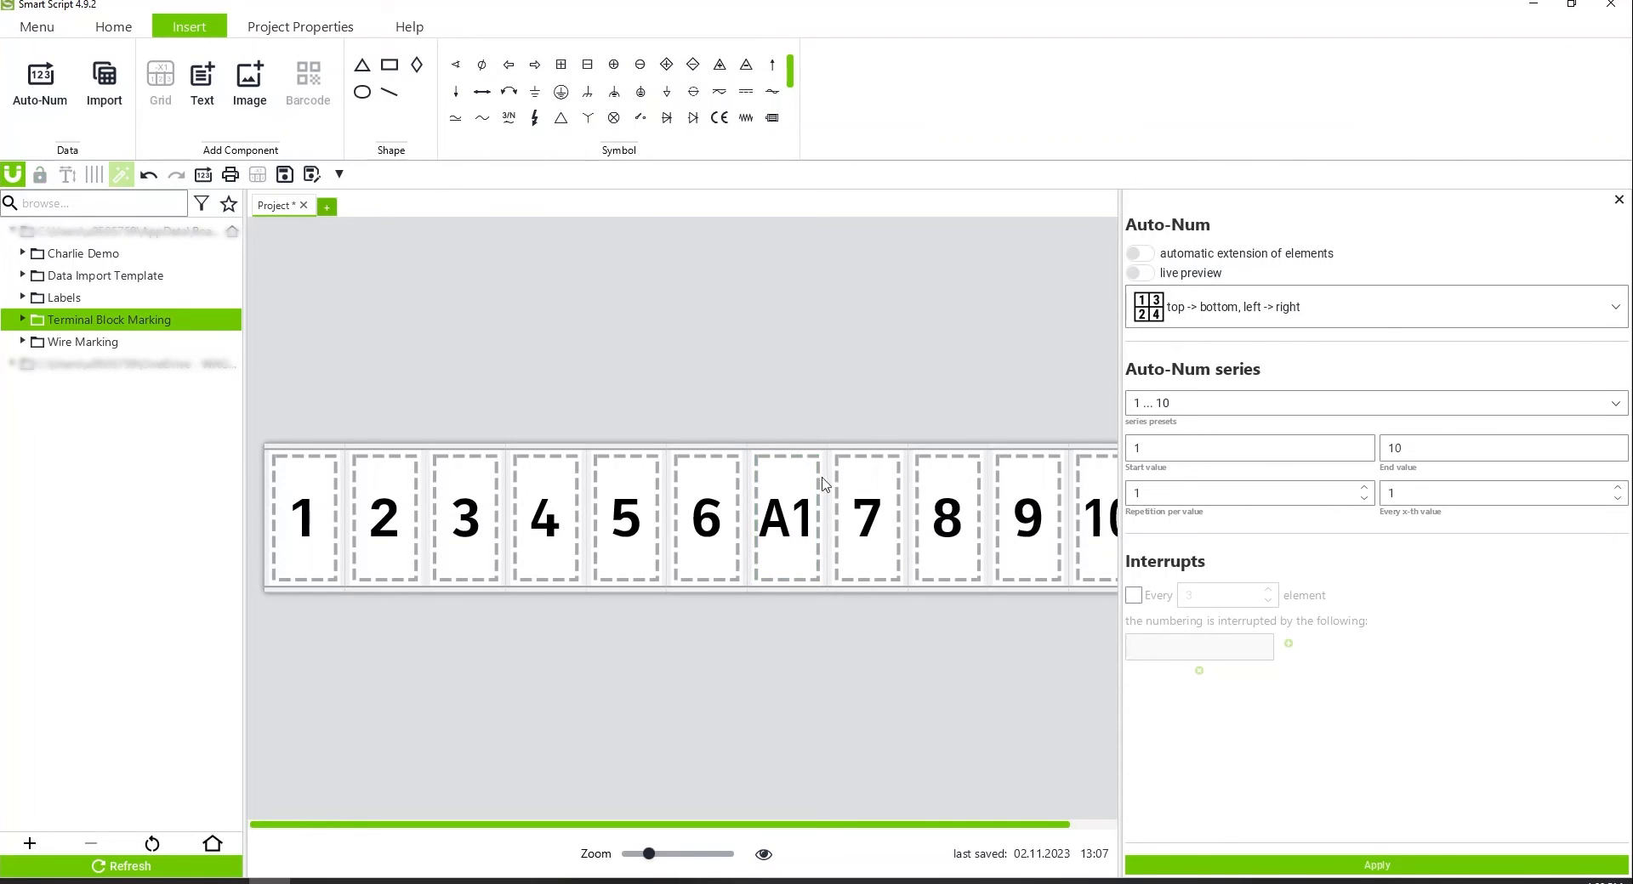
mouse_move(765, 665)
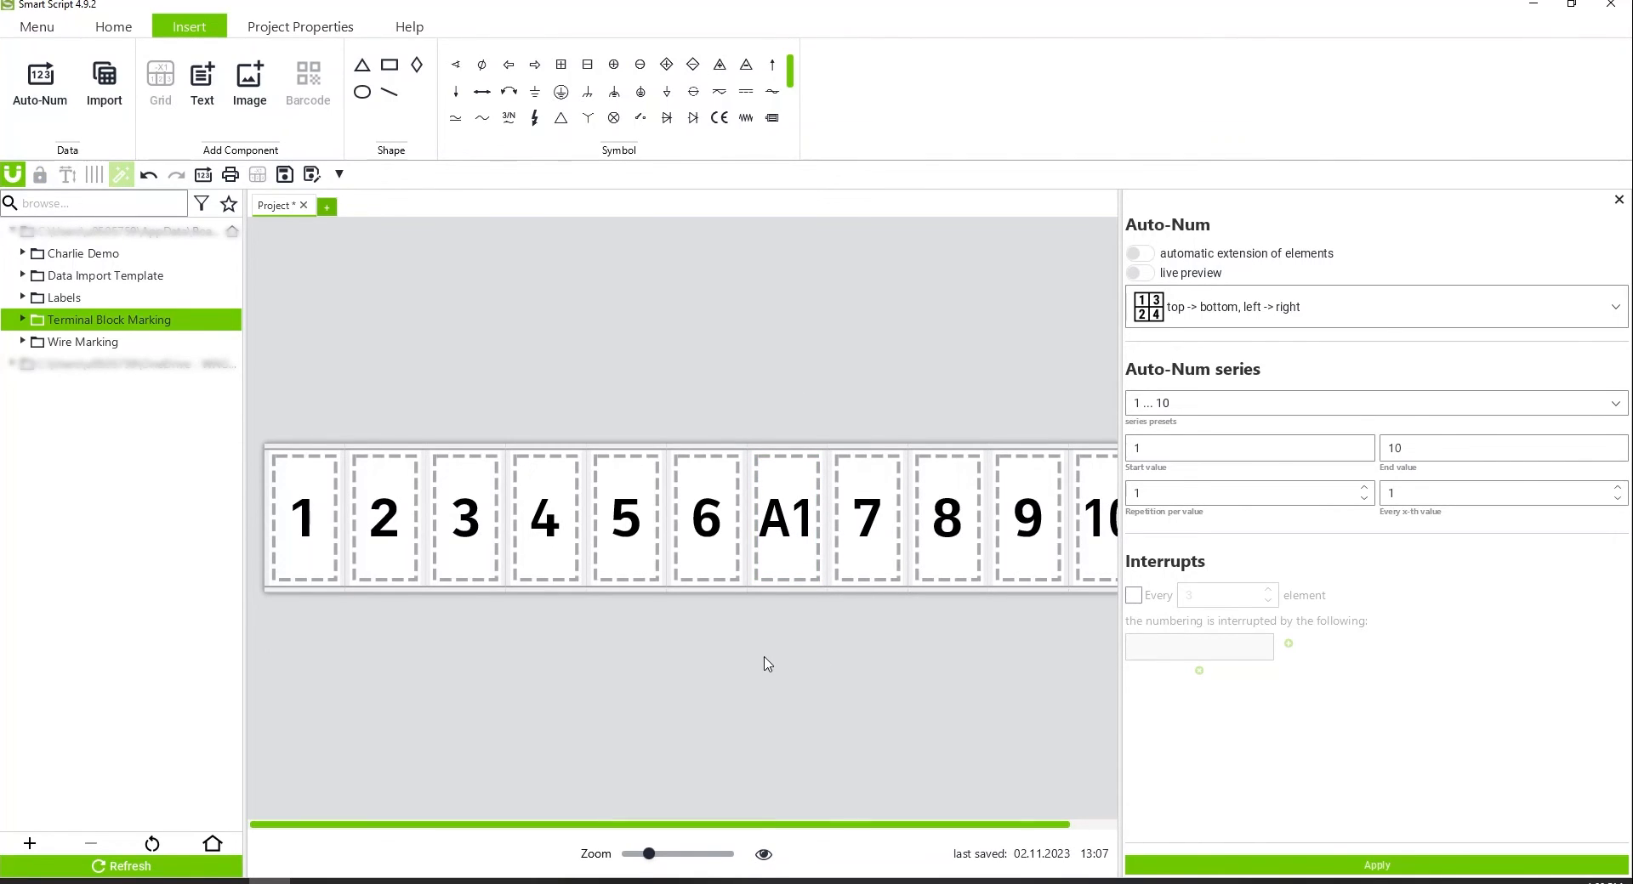